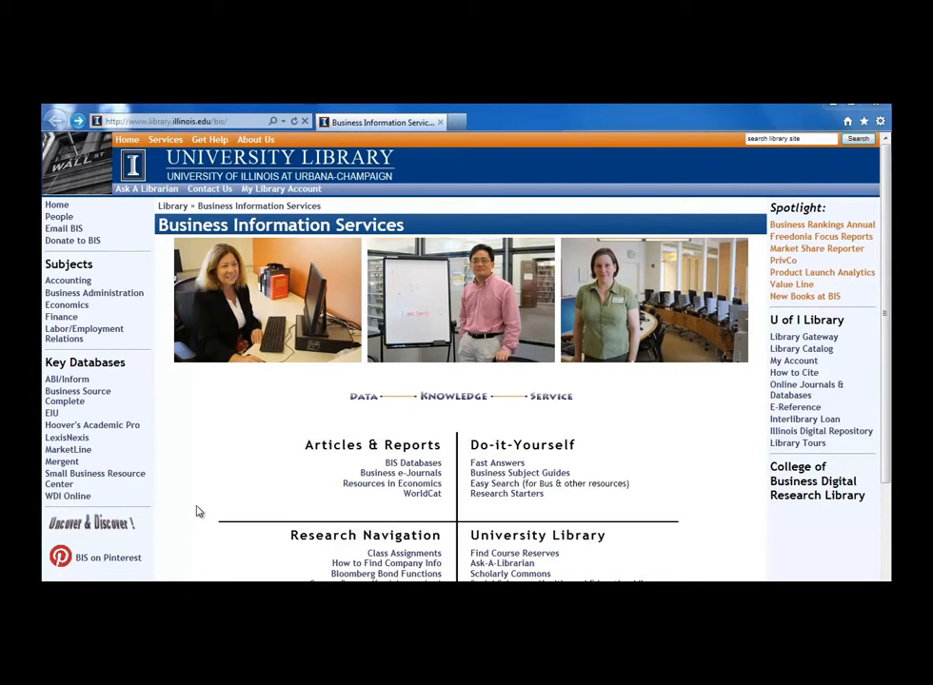
- Scroll the Business Information Services page down to the Mergent link under Key Databases
scroll("down", 3)
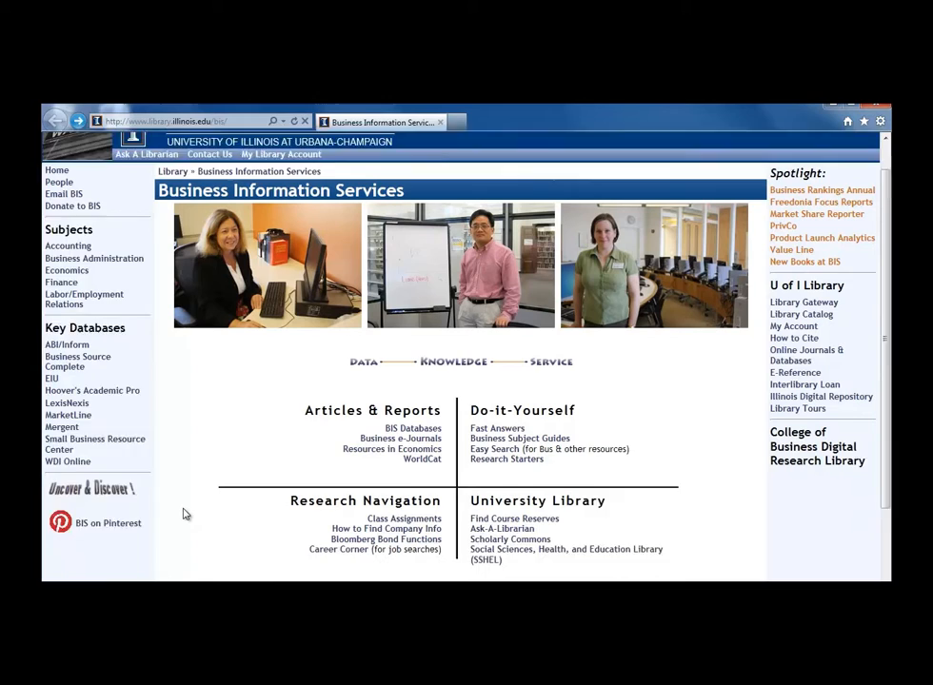
scroll("down", 3)
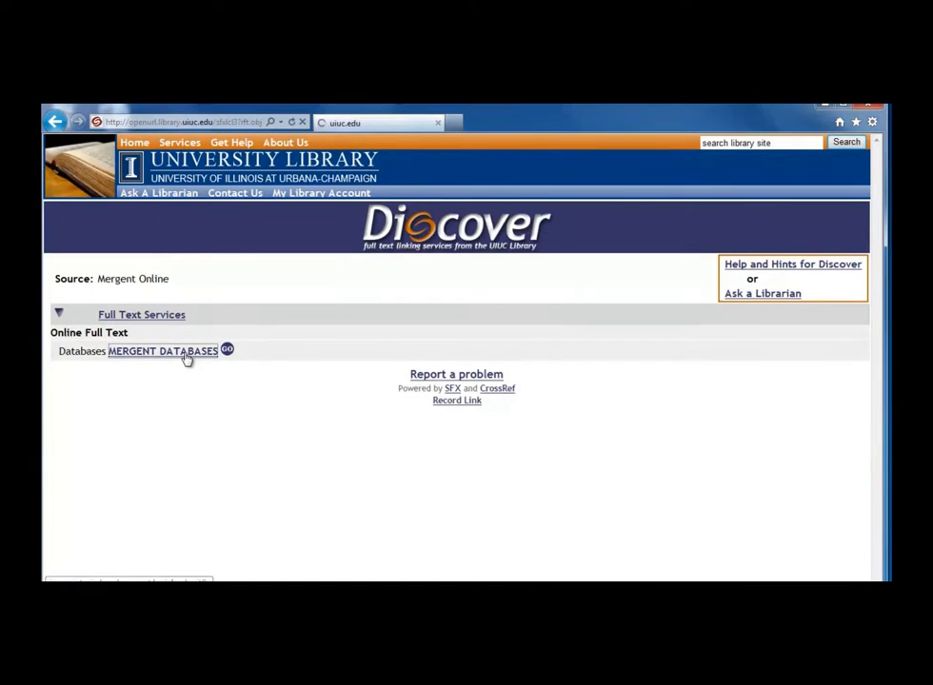
- Enter Mergent Online and search the company box for Darden, picking Darden Restaurants
left_click(162, 350)
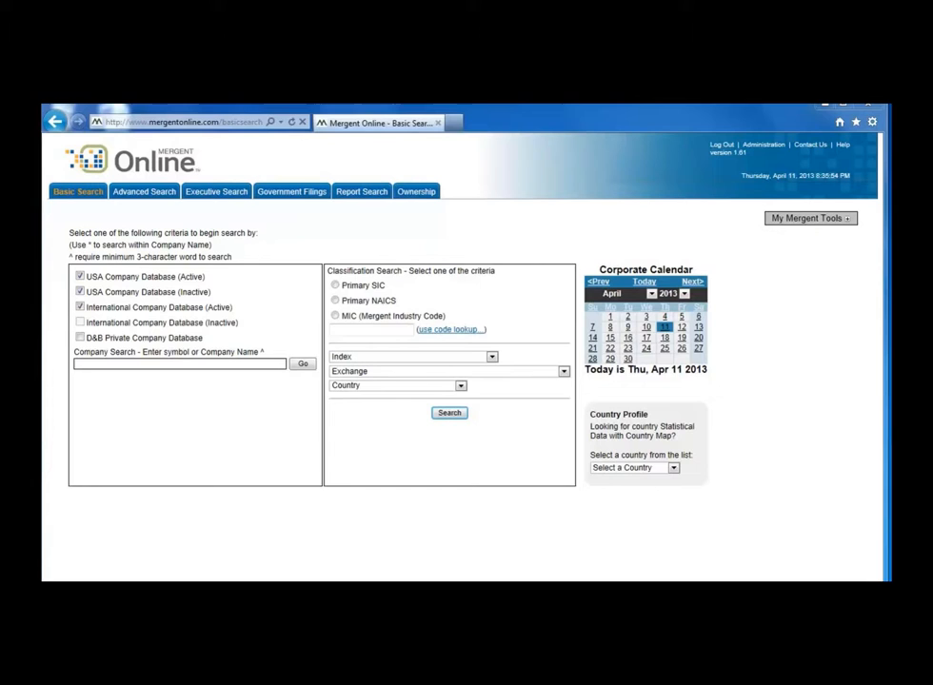
type("D")
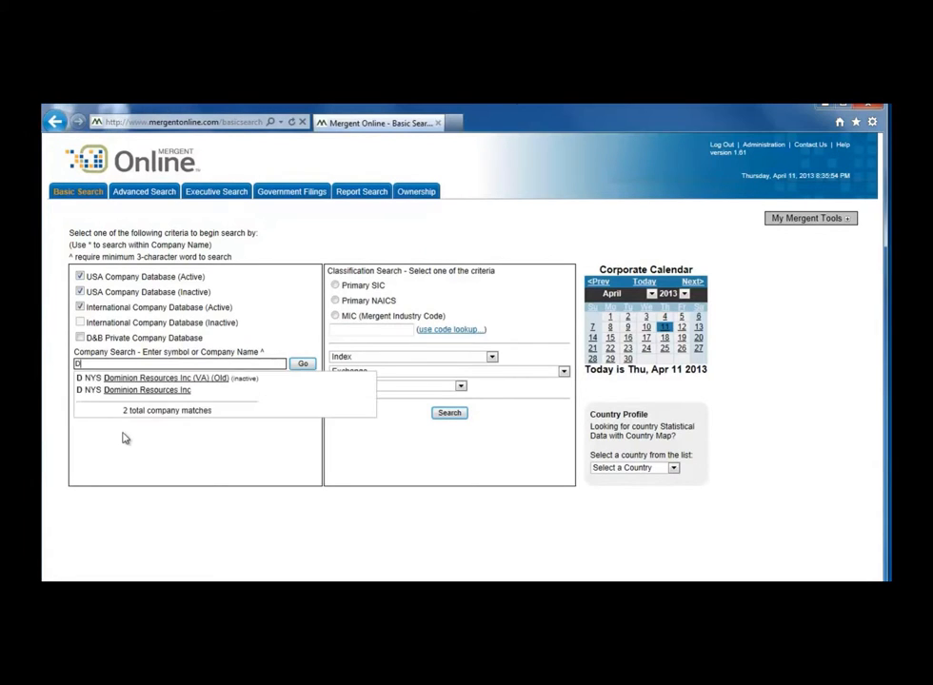
type("Darden")
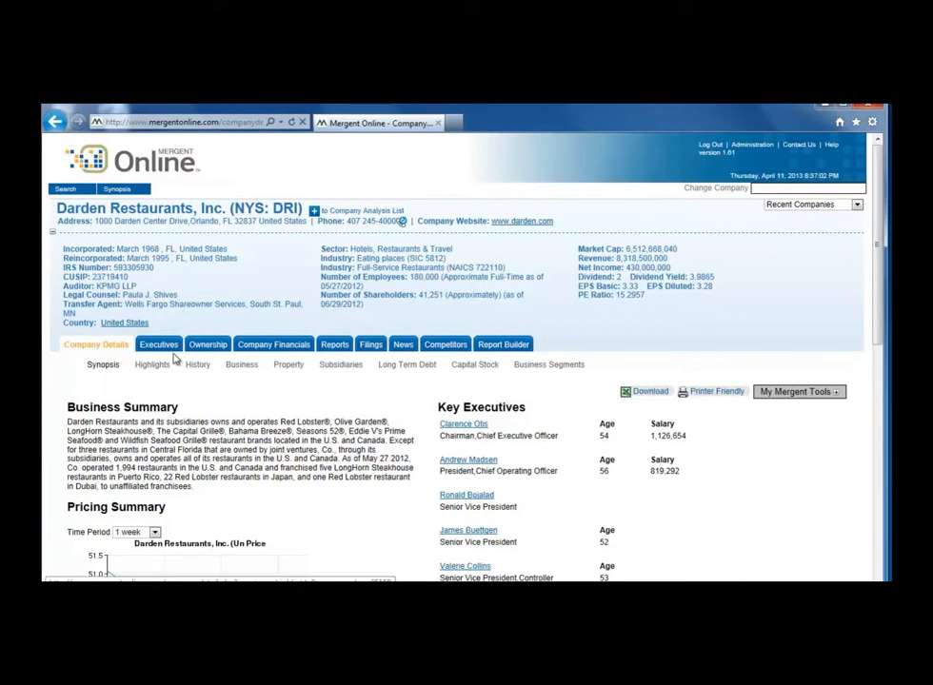
- Show Darden's Company Financials as a quarterly income statement for all available years
left_click(272, 345)
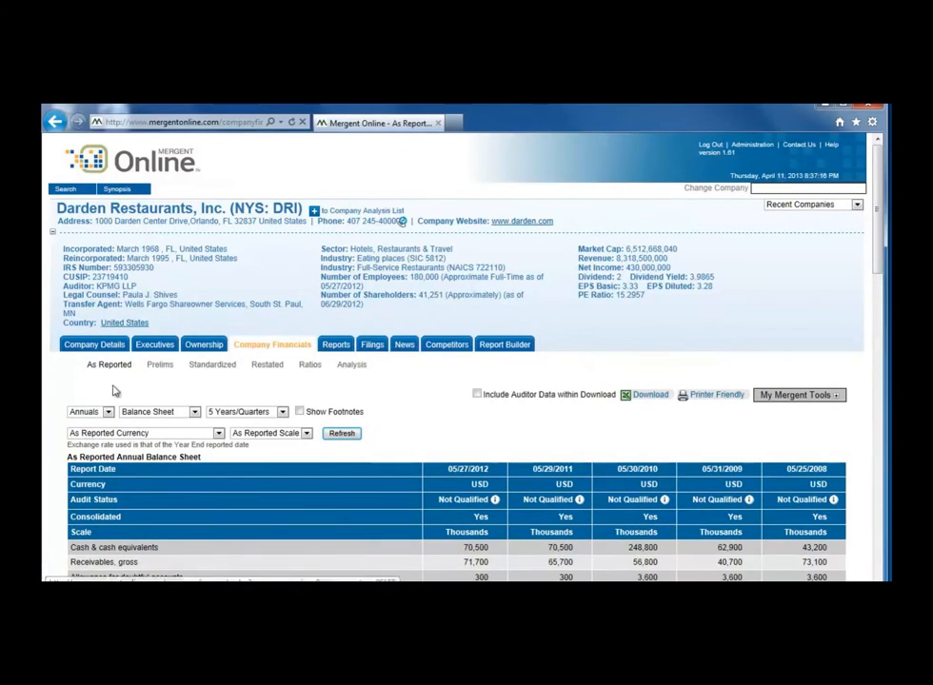
scroll("down", 3)
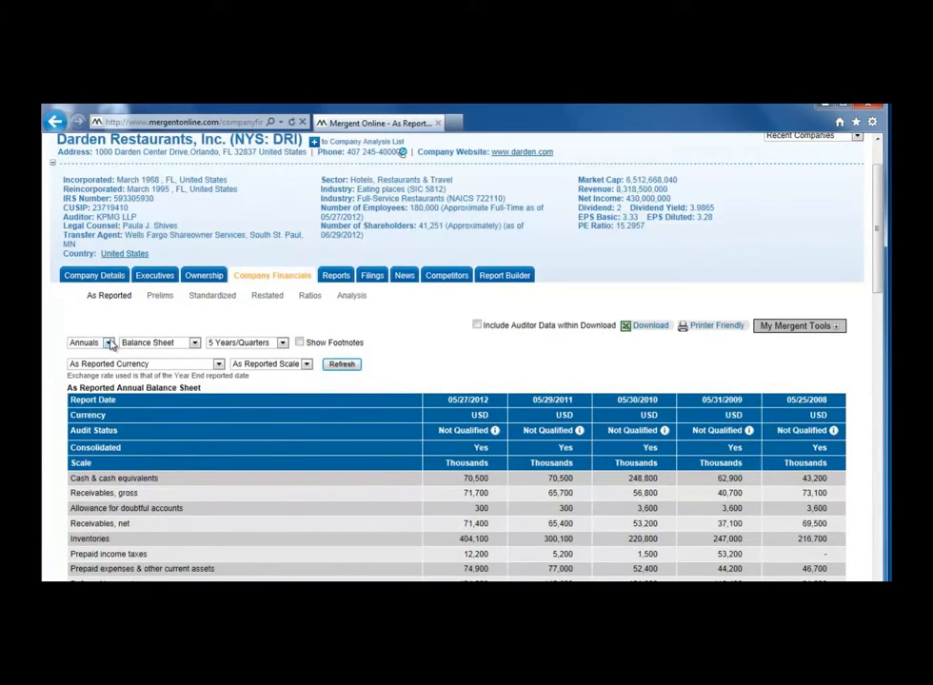
left_click(109, 342)
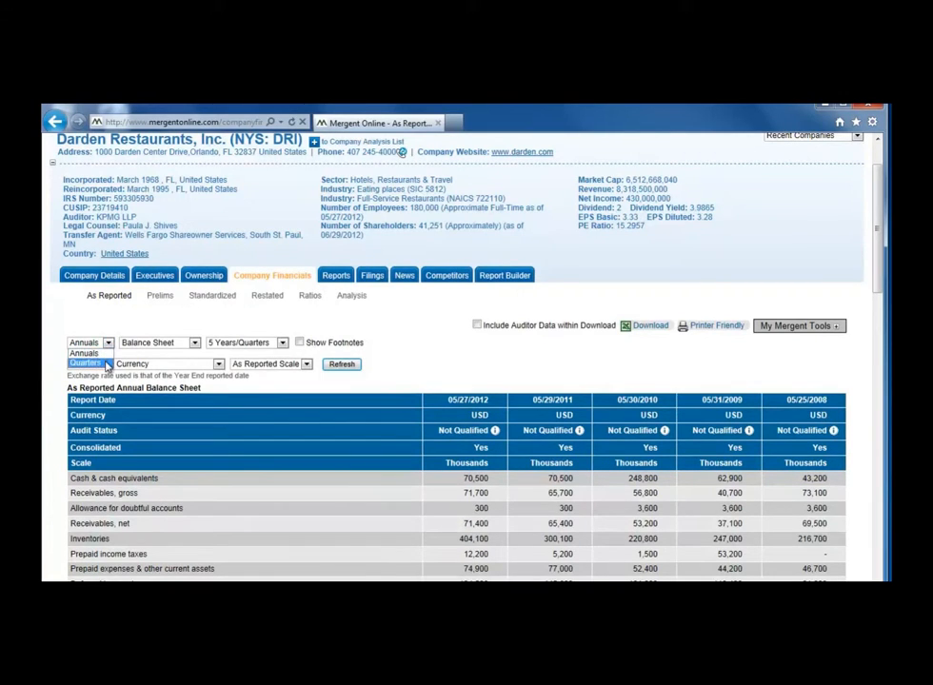
left_click(84, 364)
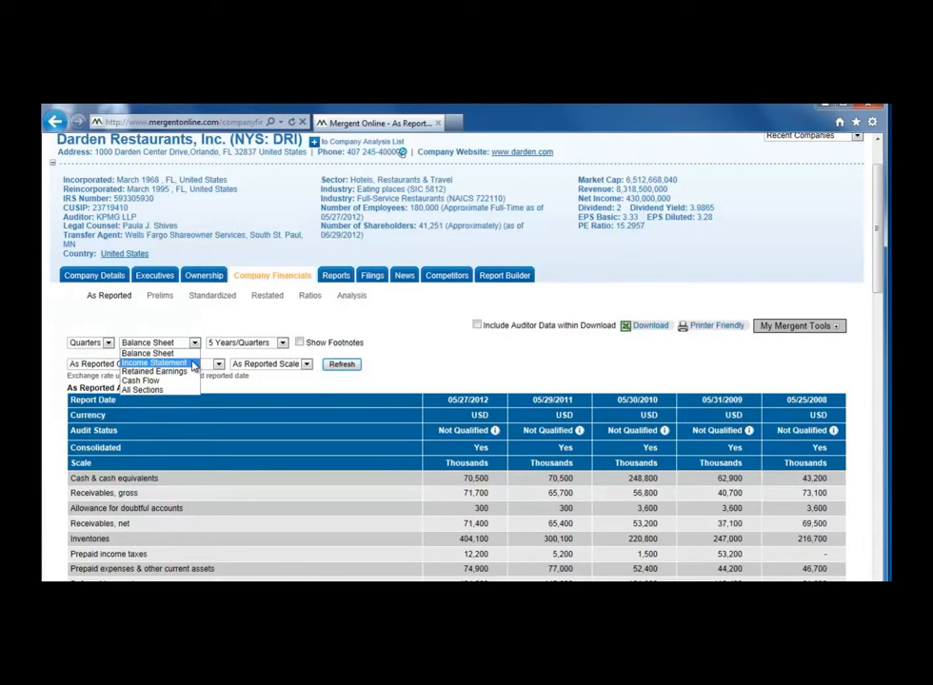
left_click(152, 366)
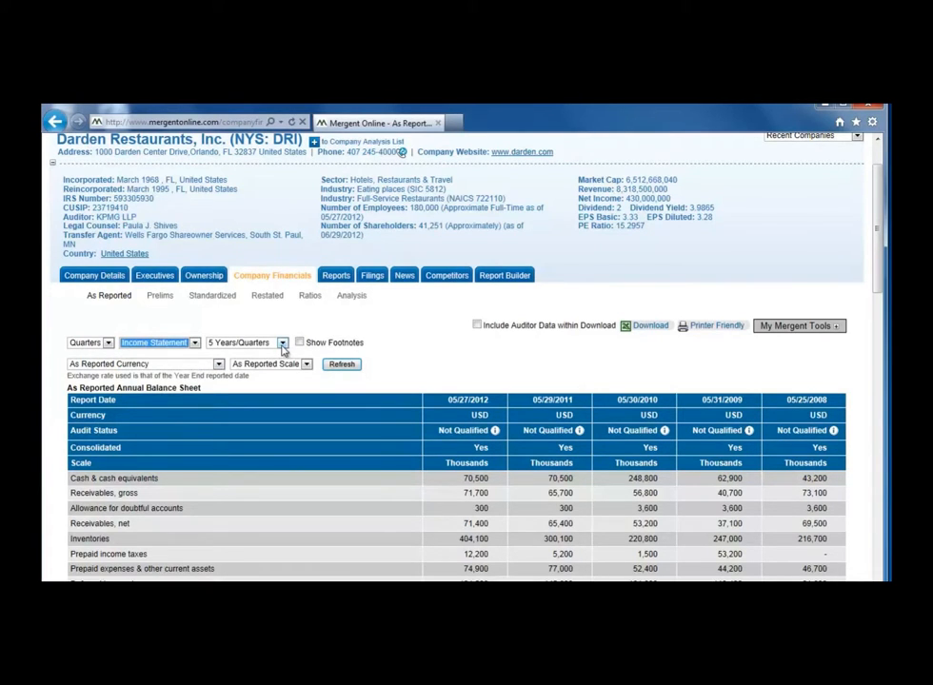
left_click(282, 342)
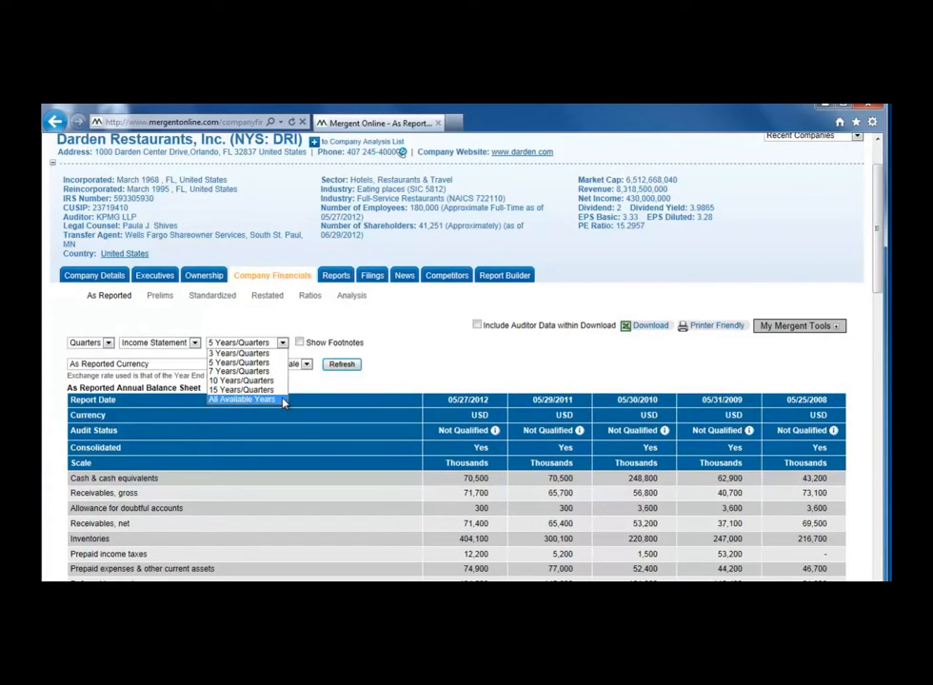
left_click(240, 402)
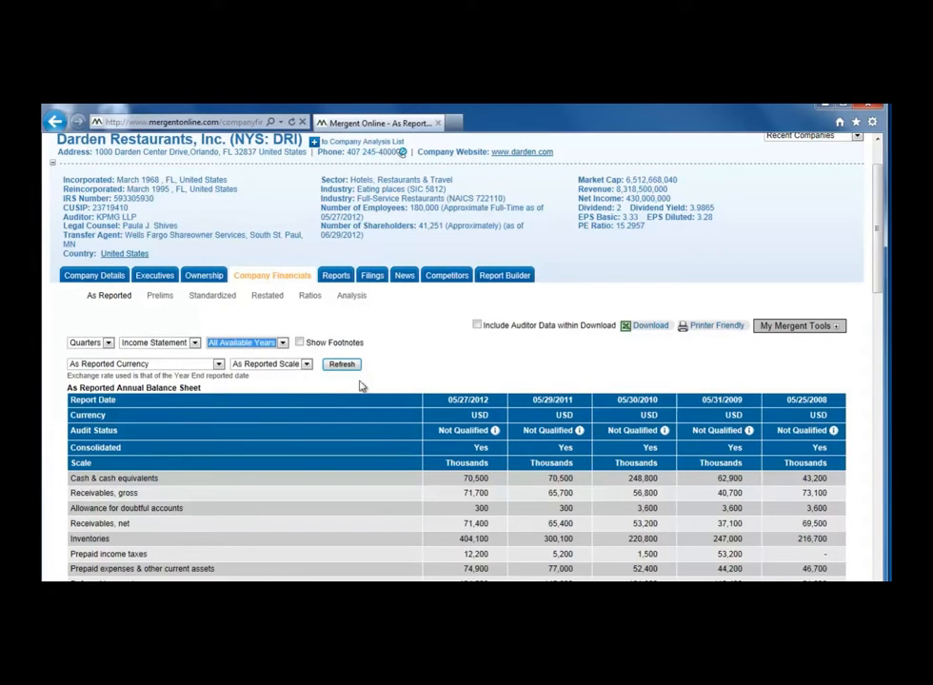
mouse_move(419, 373)
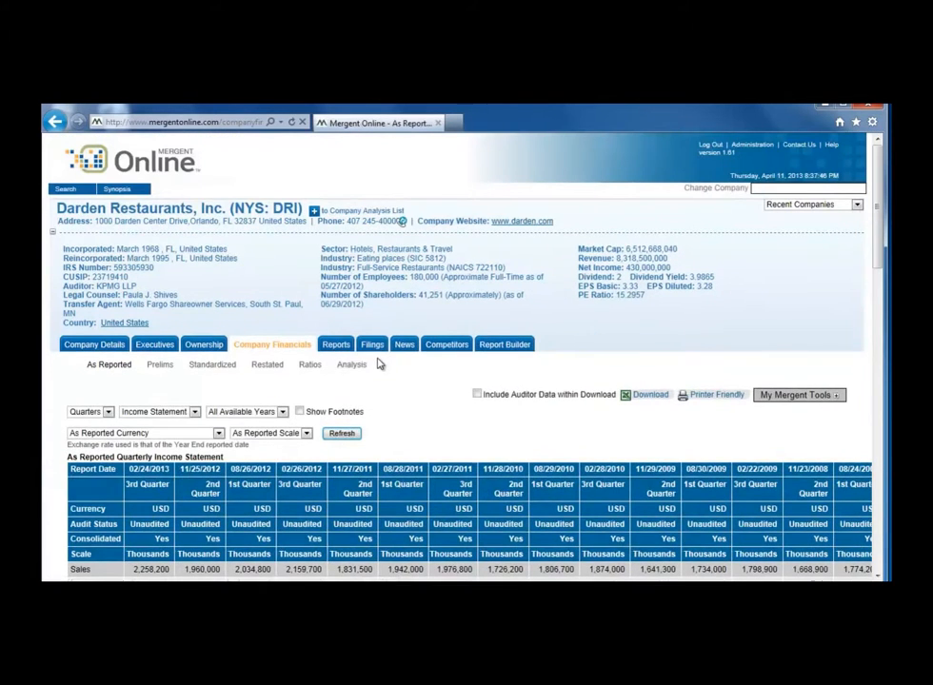
scroll("down", 3)
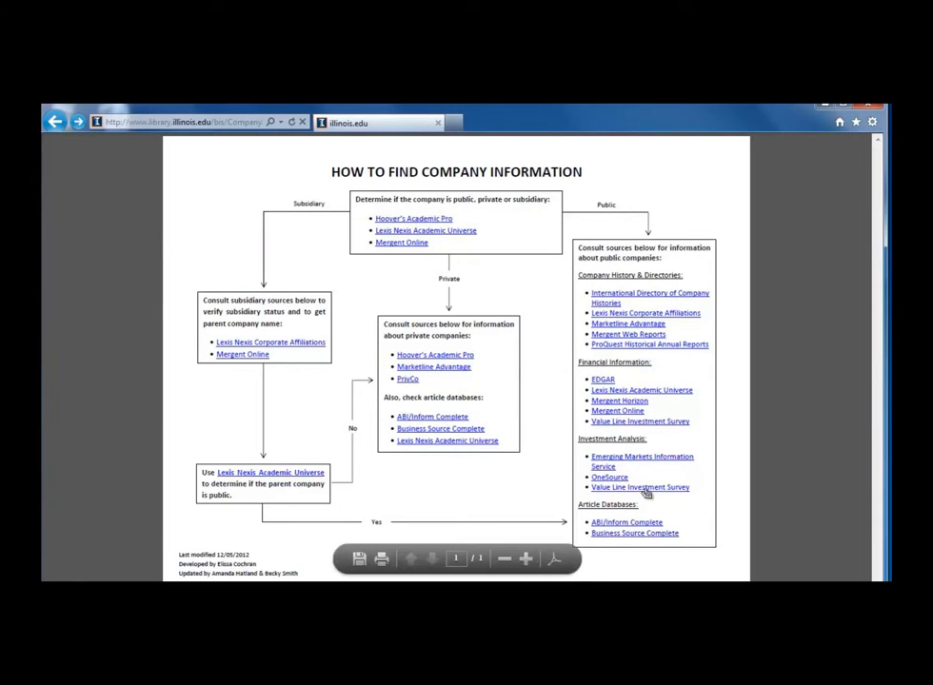
- Reach Value Line Investment Survey Plus via the library link and go to Lookup Company Reports
left_click(640, 487)
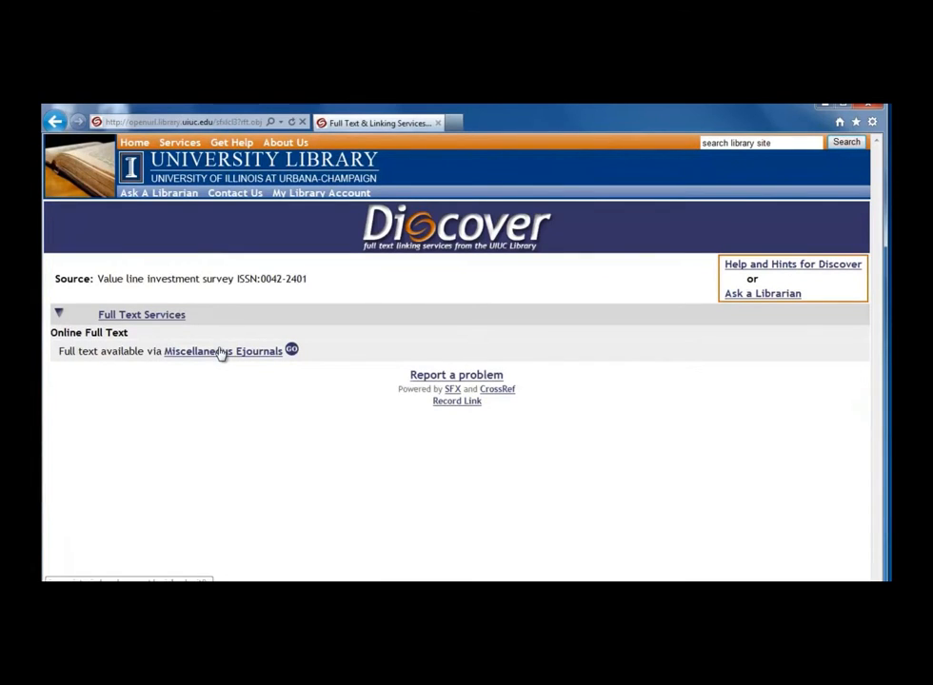
left_click(223, 350)
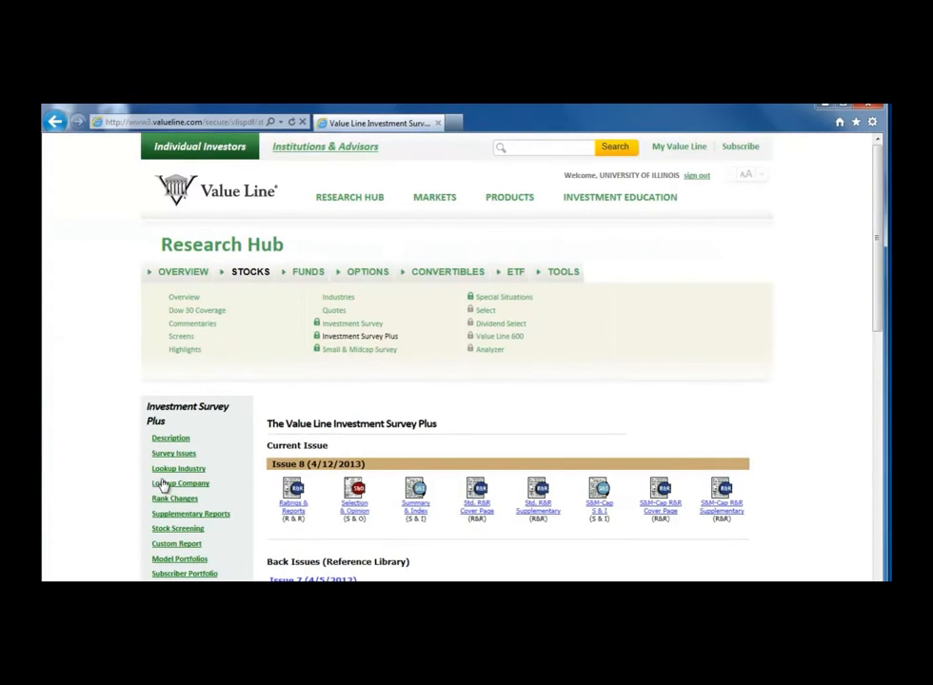
left_click(179, 484)
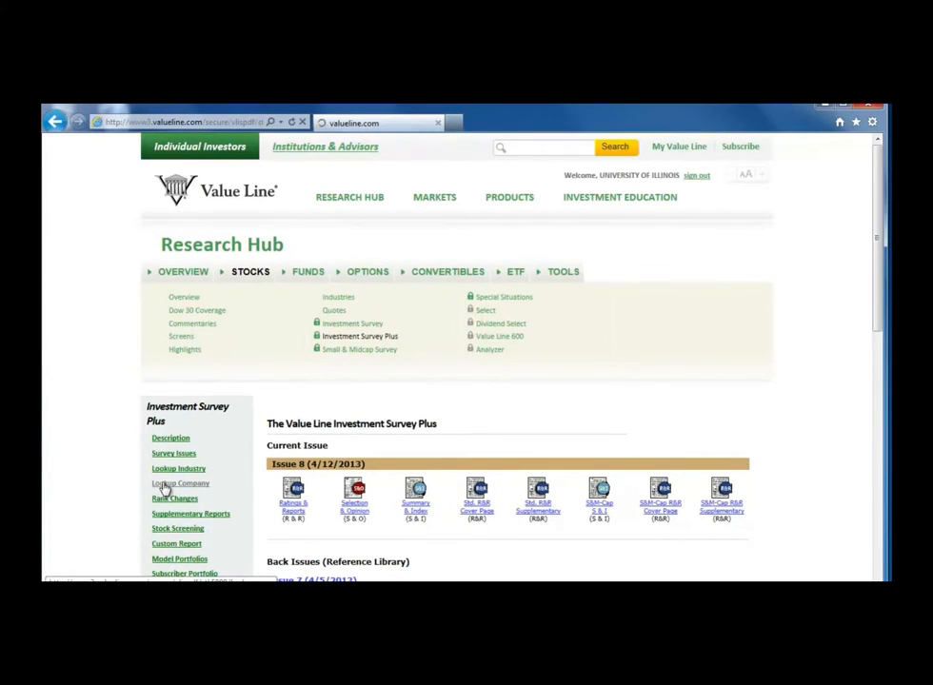
left_click(179, 483)
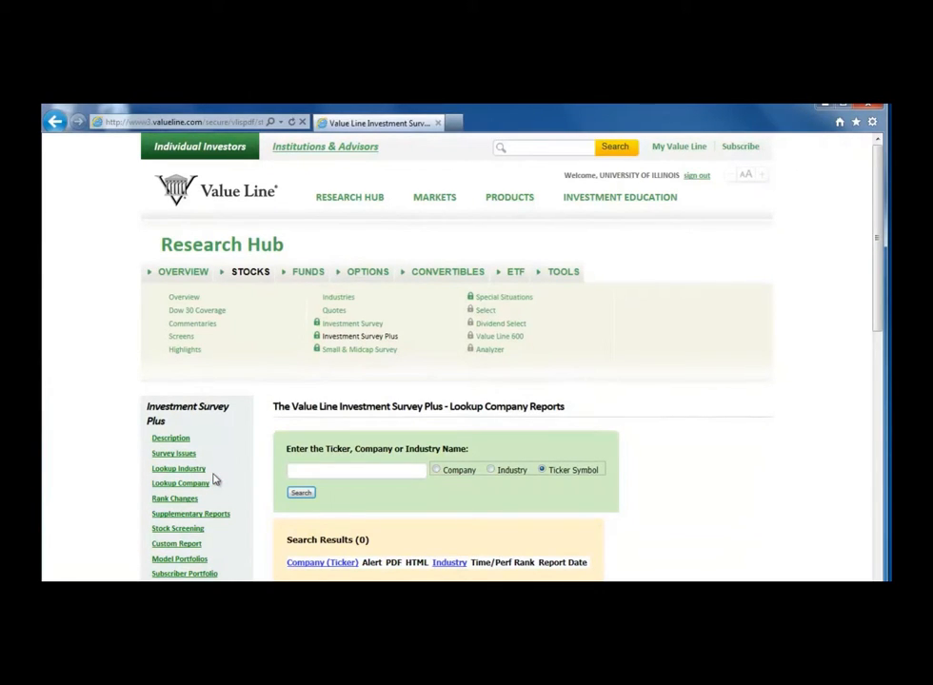
- Search Value Line company reports for Darden and view the single matching result
left_click(354, 470)
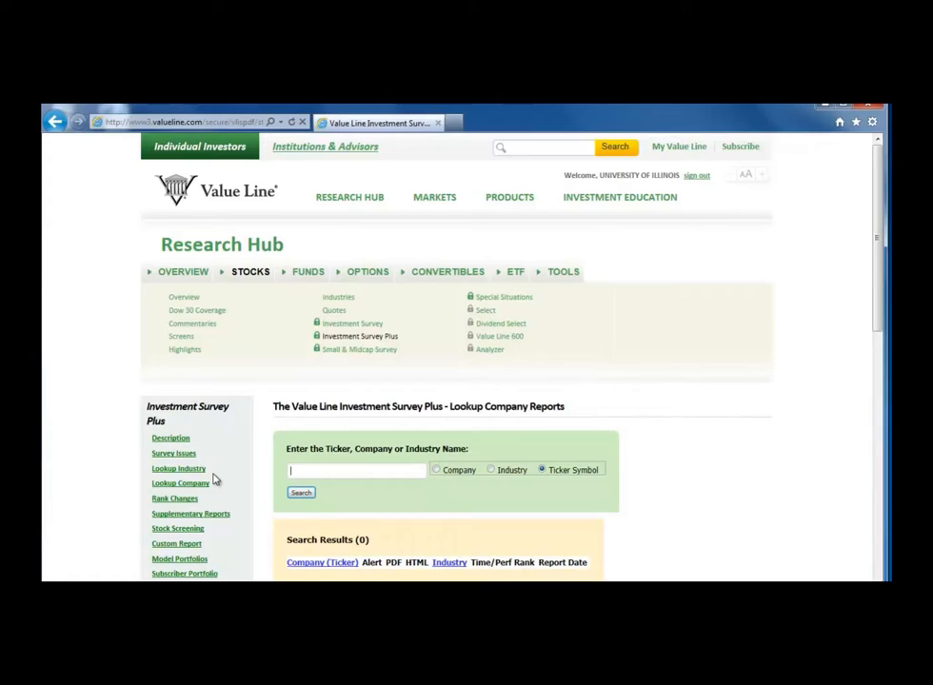
type("Darden Restaurants")
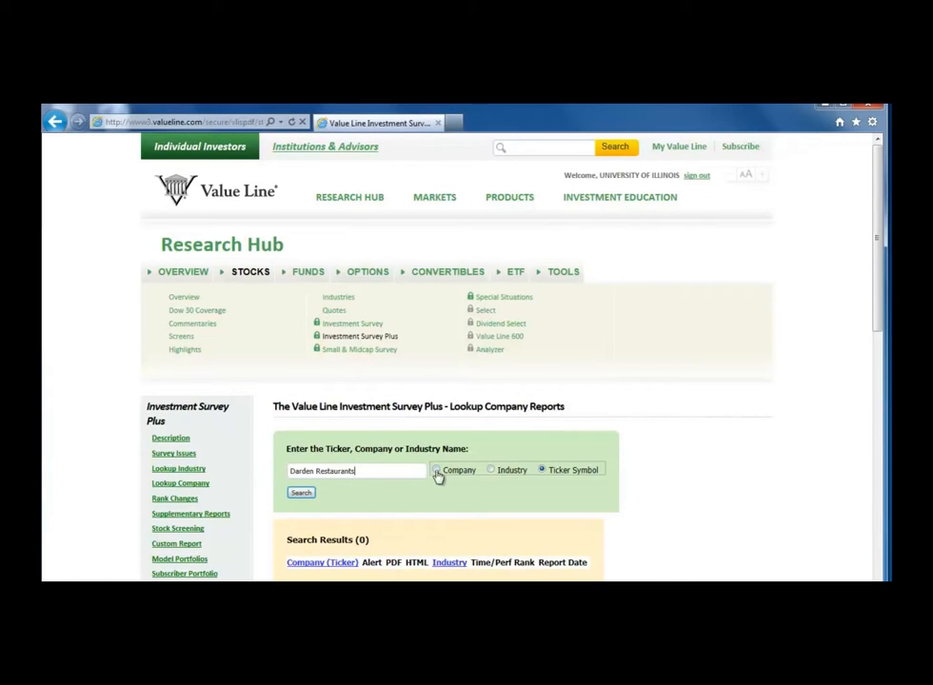
left_click(434, 470)
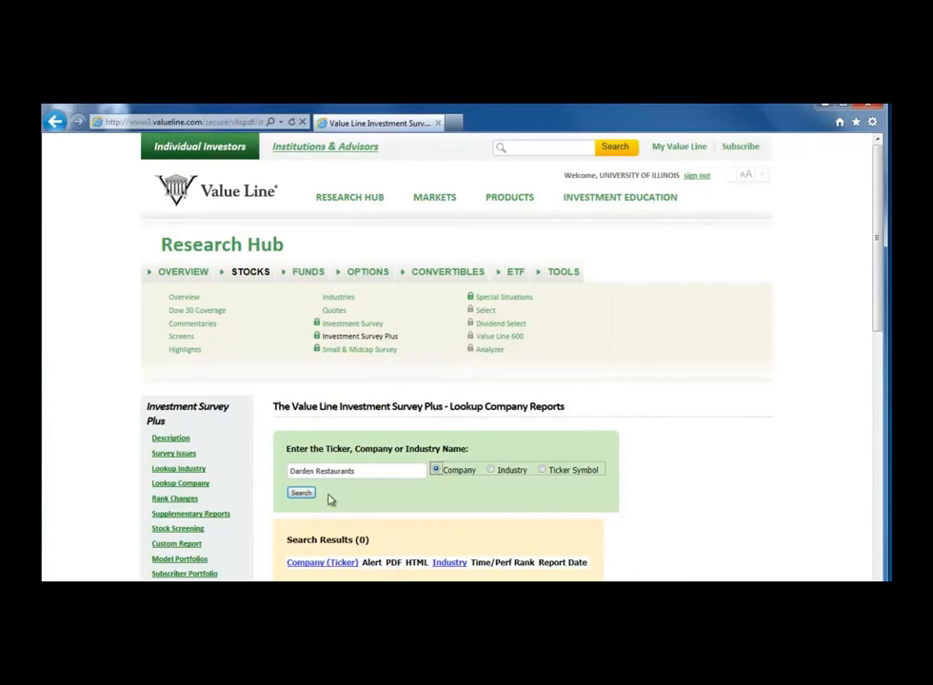
left_click(300, 493)
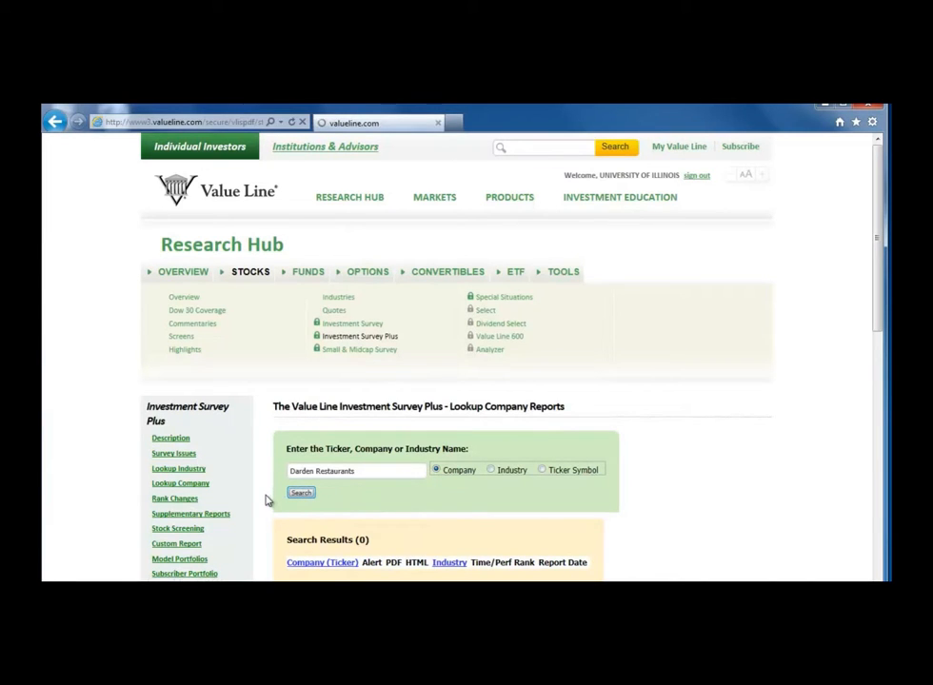
left_click(300, 491)
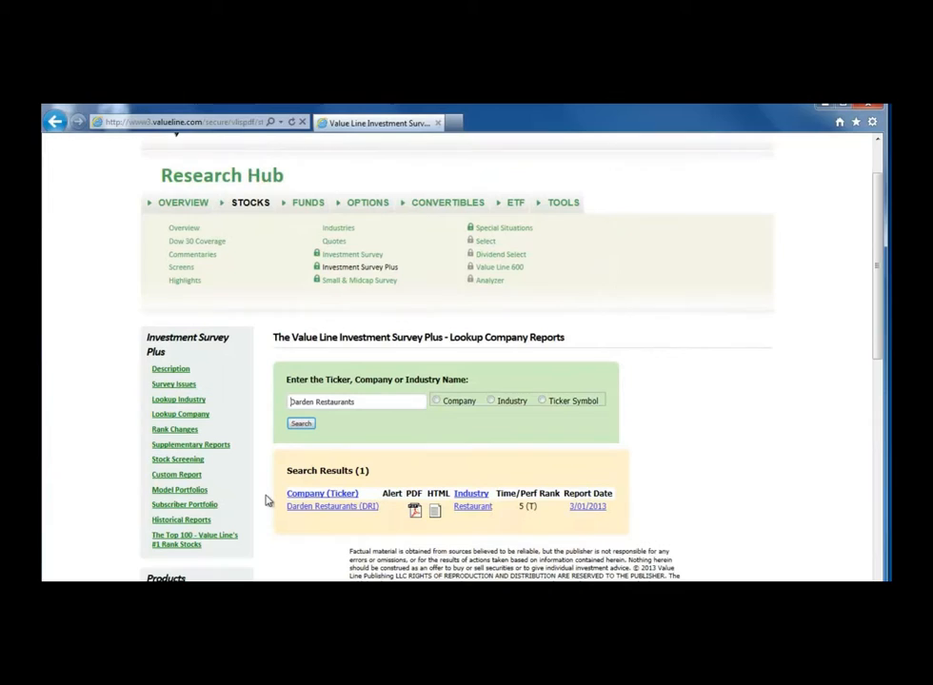
scroll("down", 3)
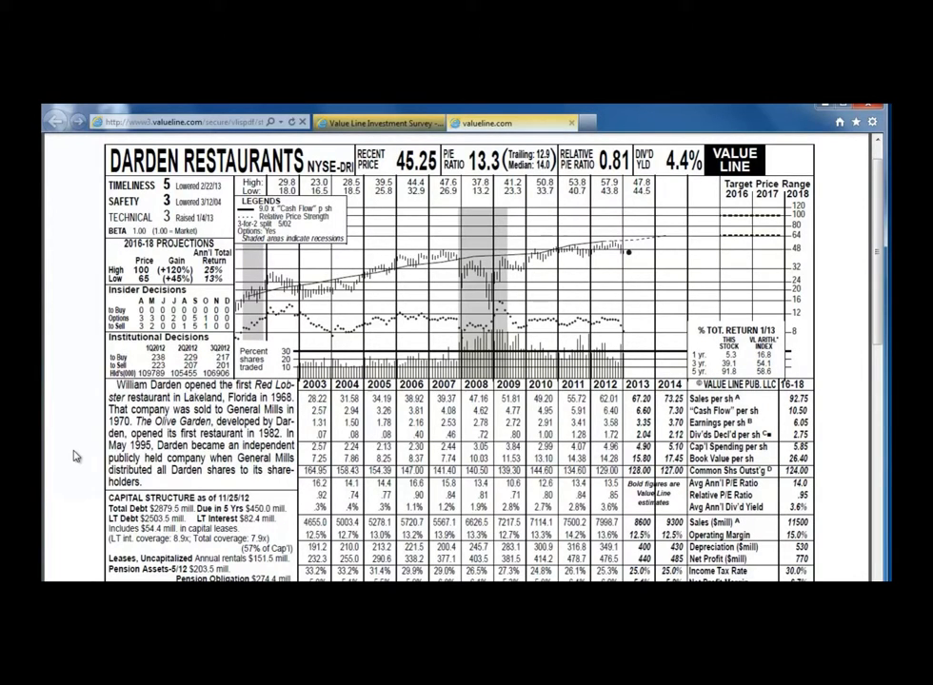
- Return to the lookup results and view Value Line's guides for subscribers
left_click(378, 122)
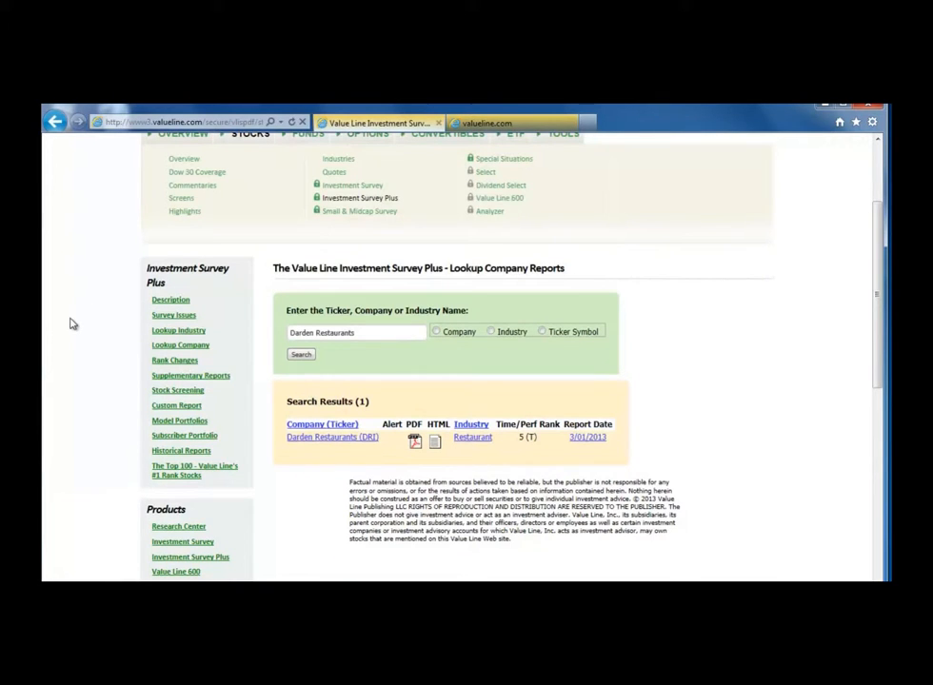
scroll("down", 3)
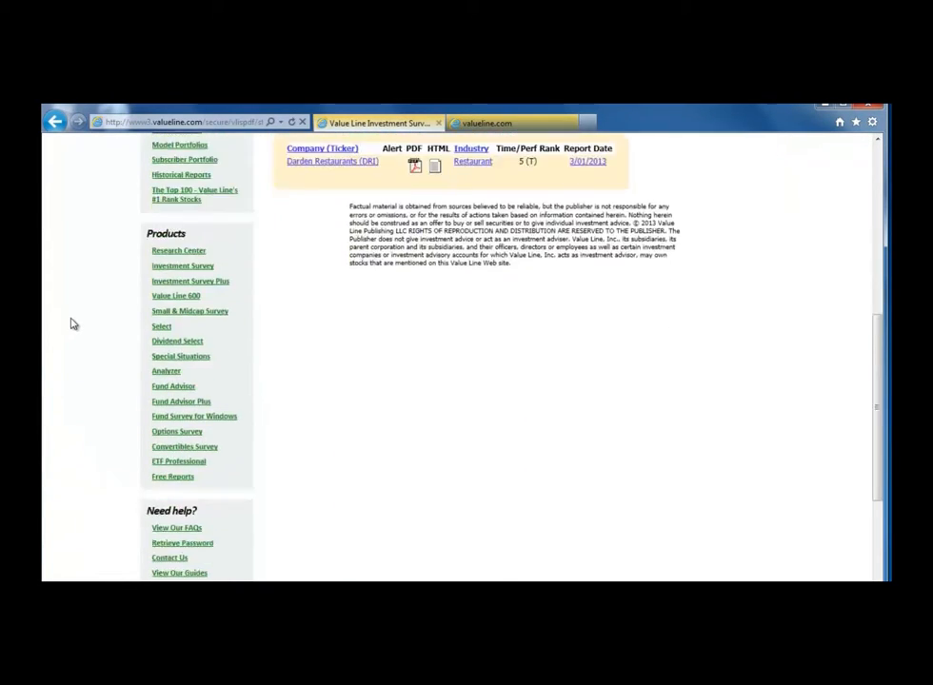
scroll("down", 3)
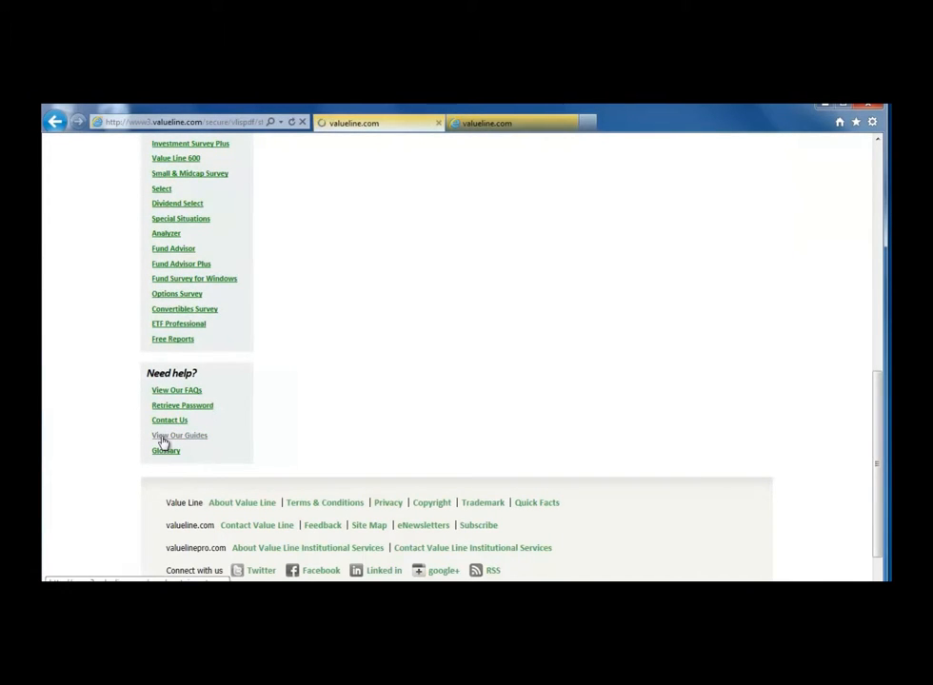
left_click(179, 434)
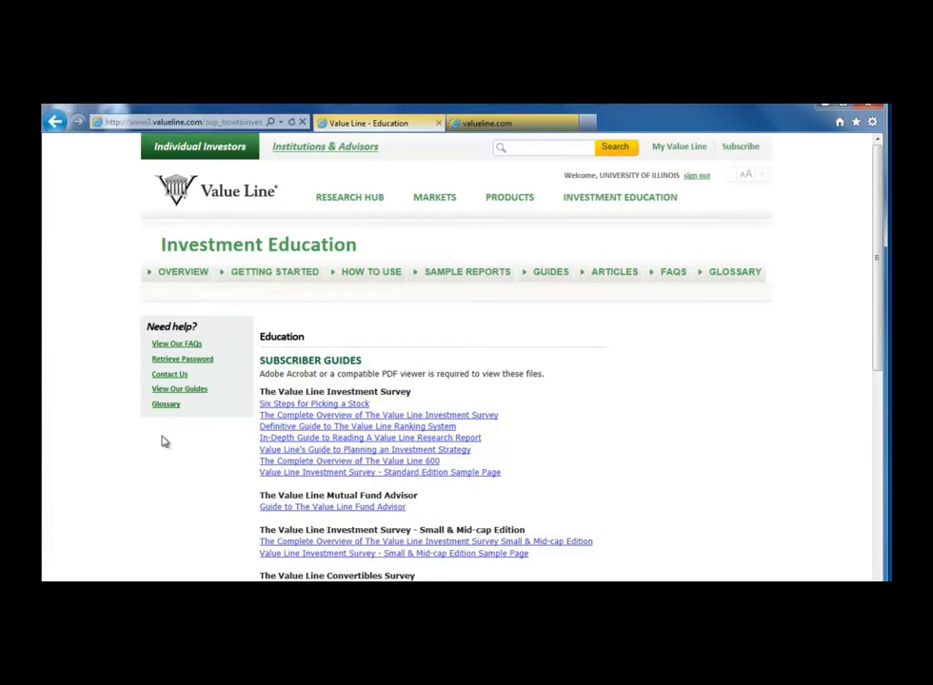
- Use the Back history to return to the library's How to Find Company Information guide
left_click(56, 121)
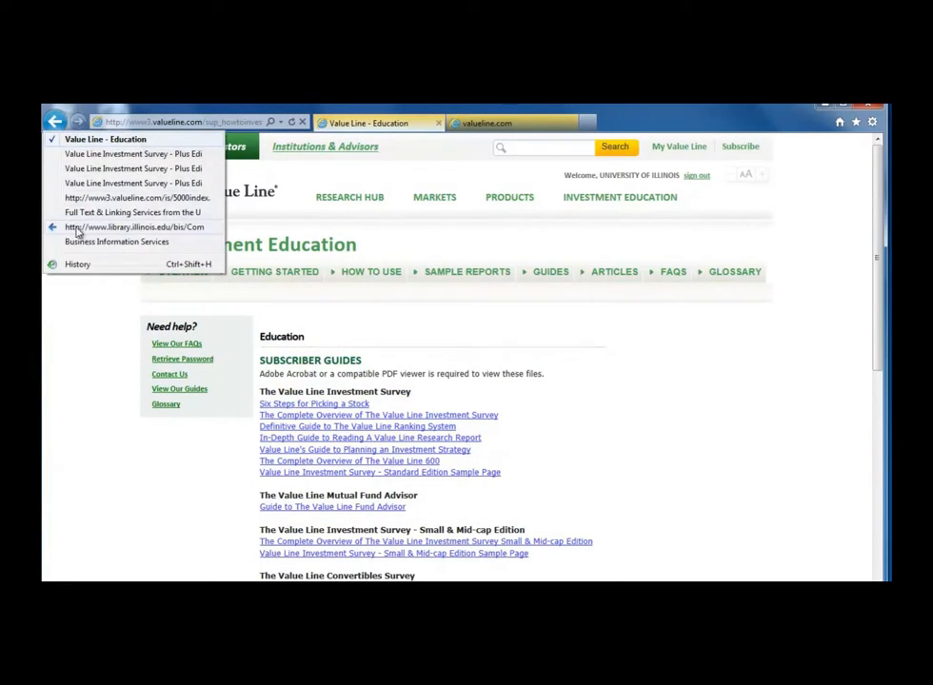
left_click(135, 227)
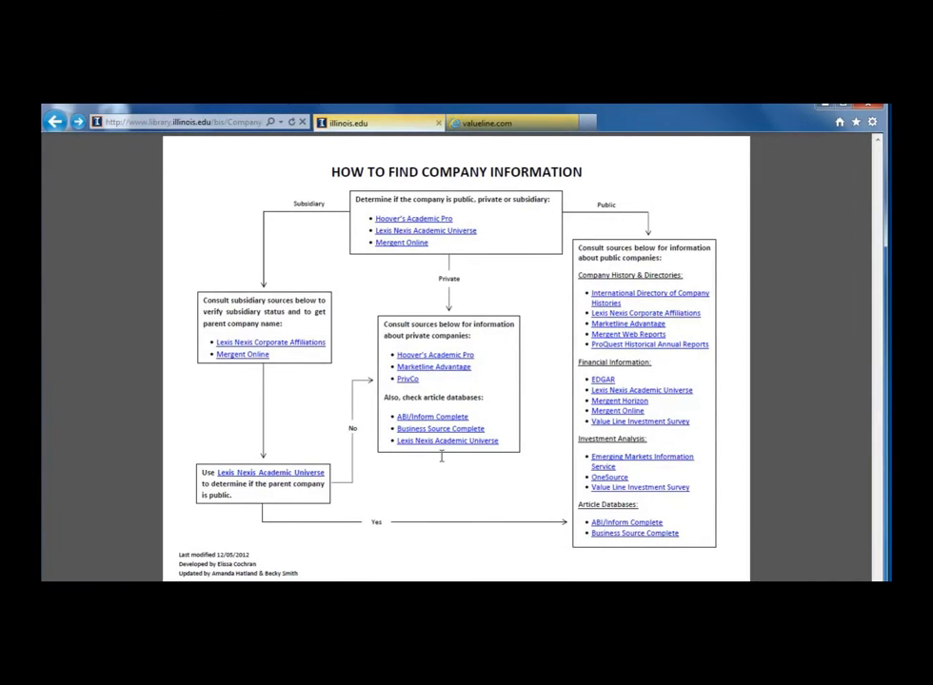
- Enter ABI/INFORM Complete via ProQuest and run an Advanced Search for Darden Restaurants, getting 8,810 results
left_click(429, 415)
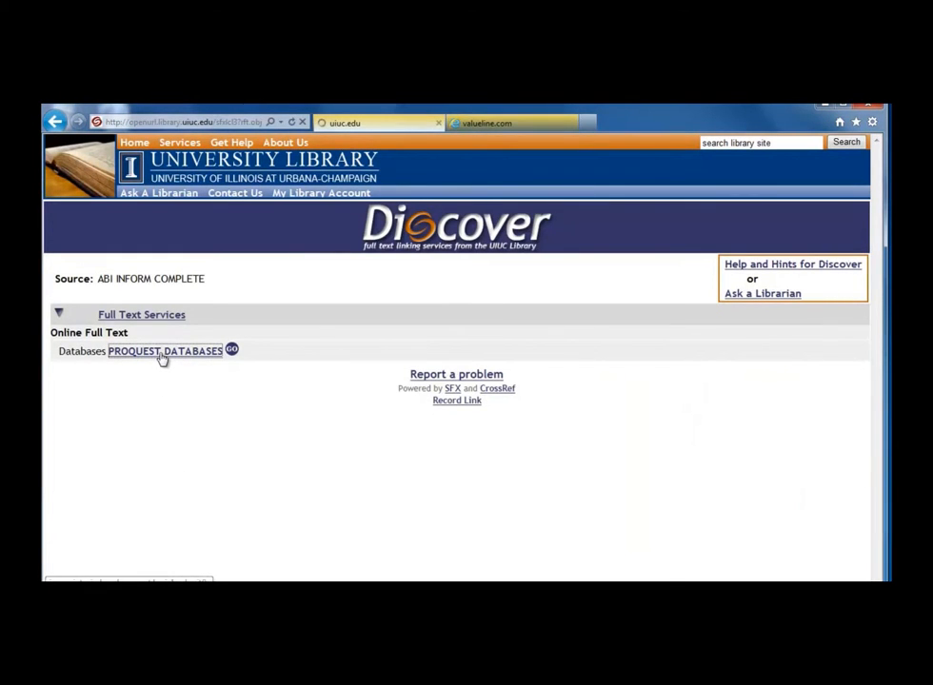
left_click(164, 350)
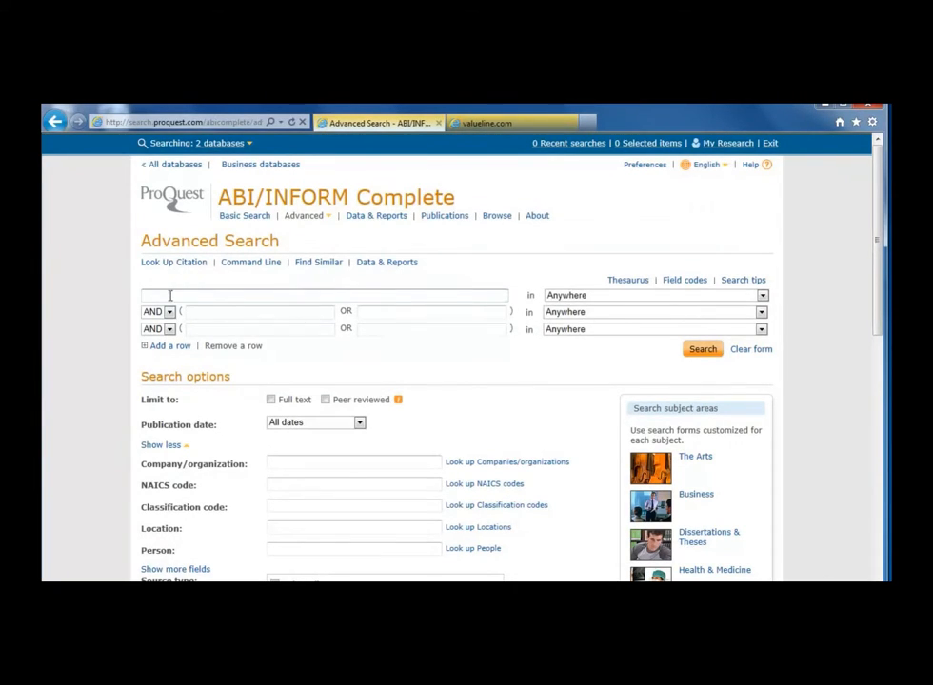
type("D")
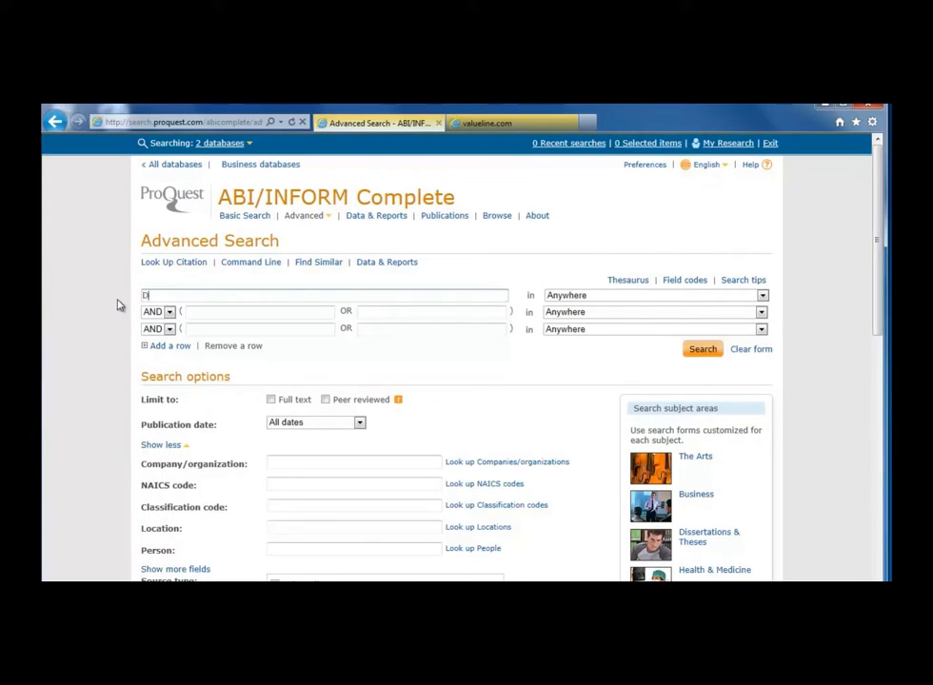
type("arden Restaurants")
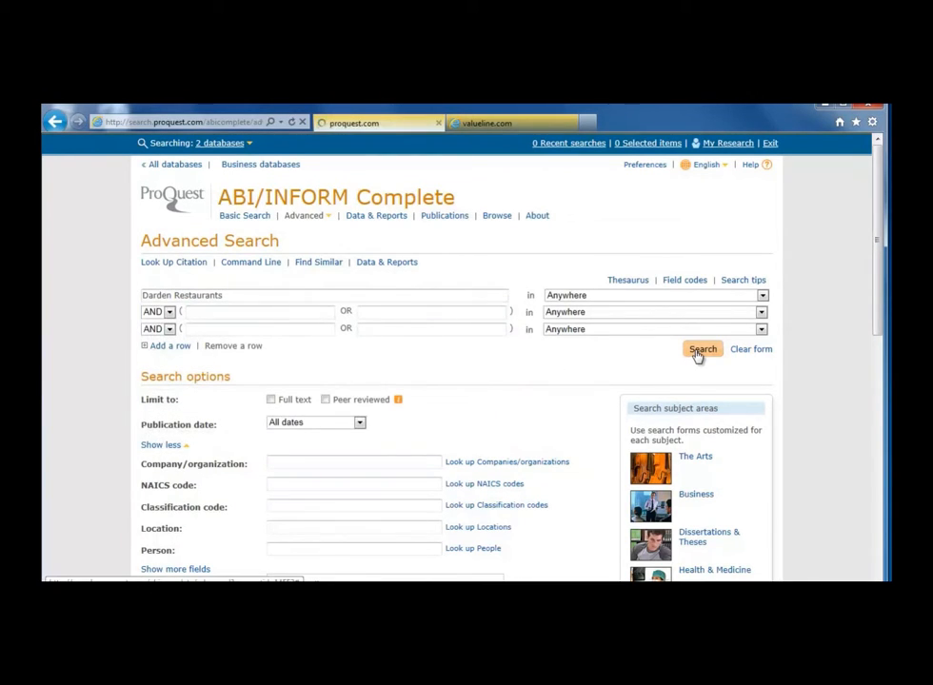
left_click(700, 350)
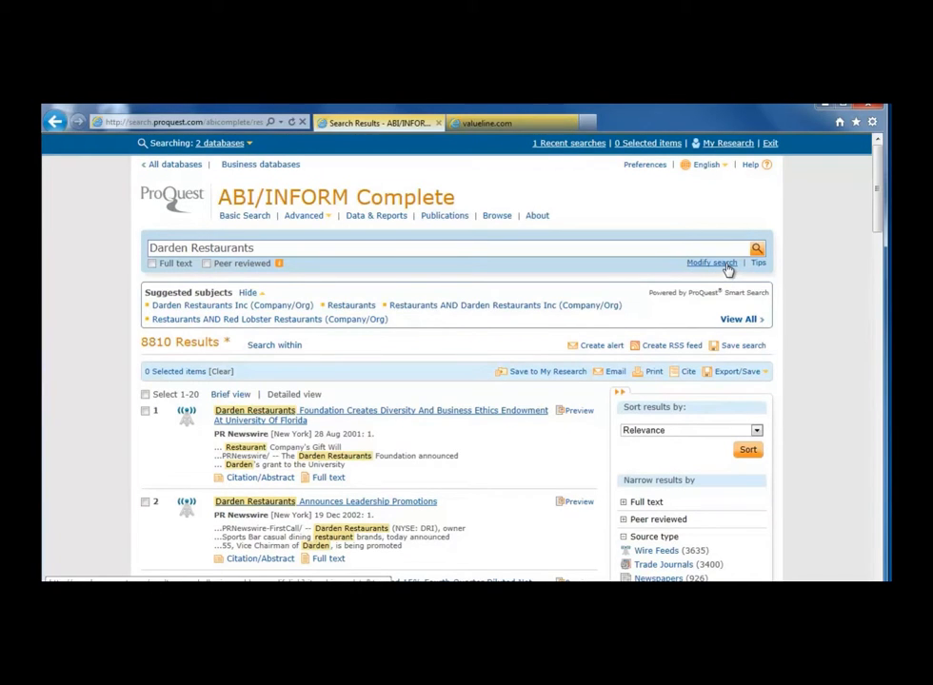
- Modify the search to the Company/organization — ORG field, cutting results to 1,401, and return to the search form
left_click(712, 263)
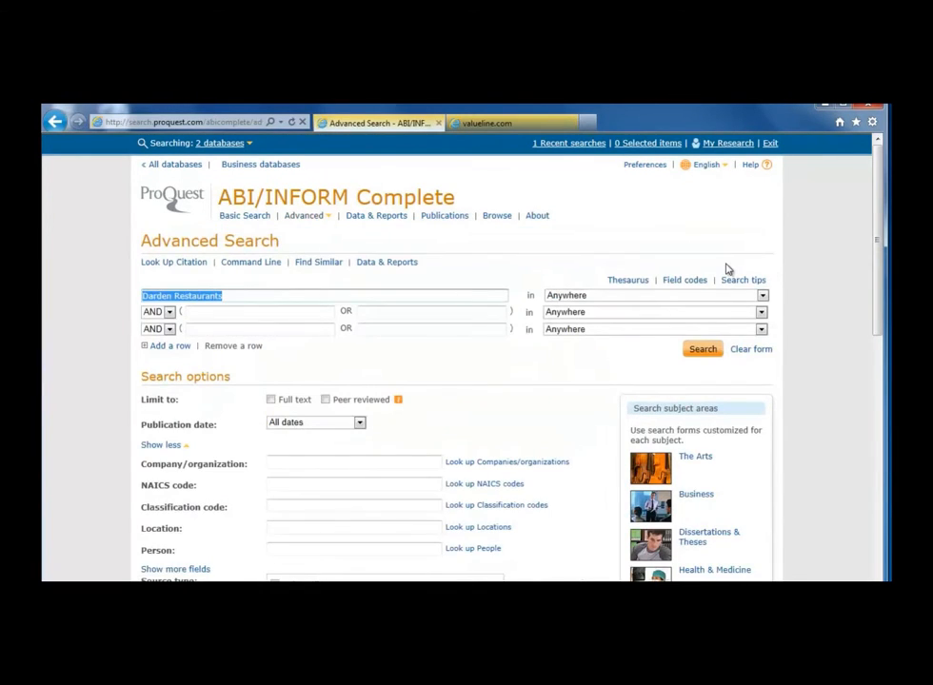
mouse_move(800, 284)
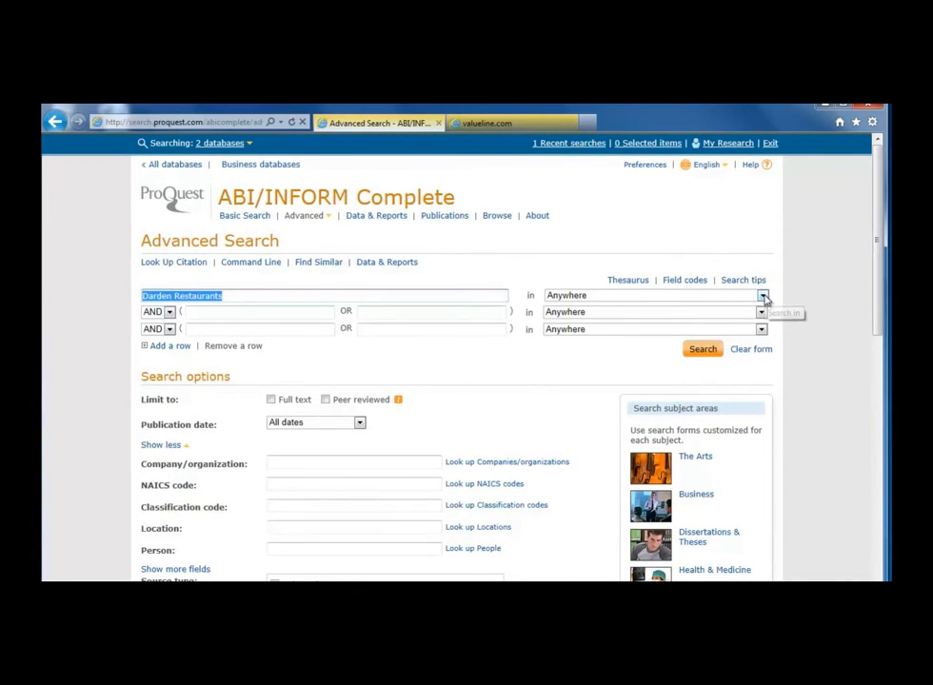
left_click(762, 295)
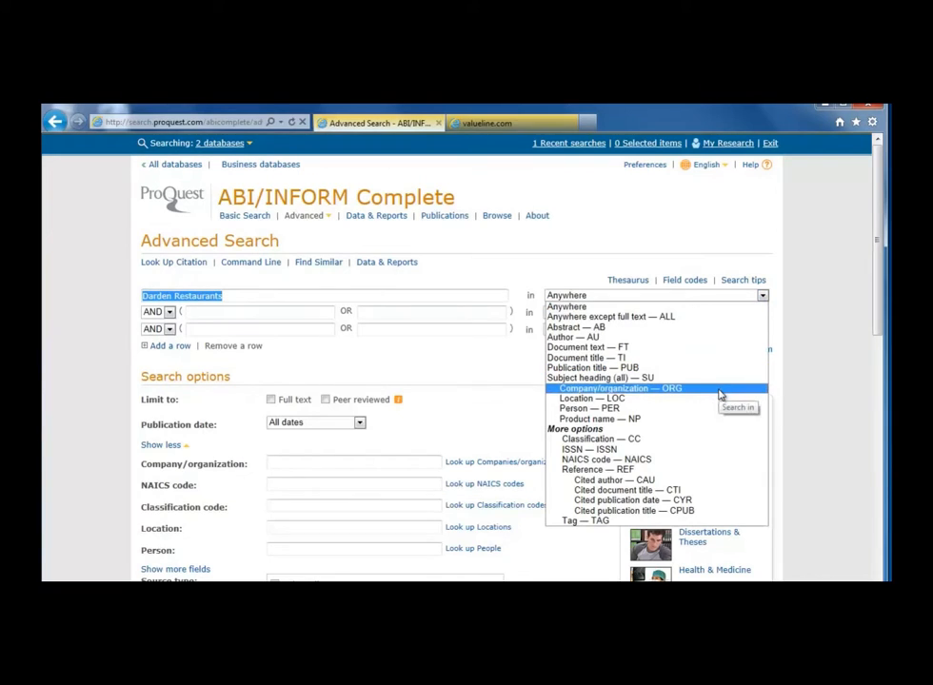
left_click(625, 389)
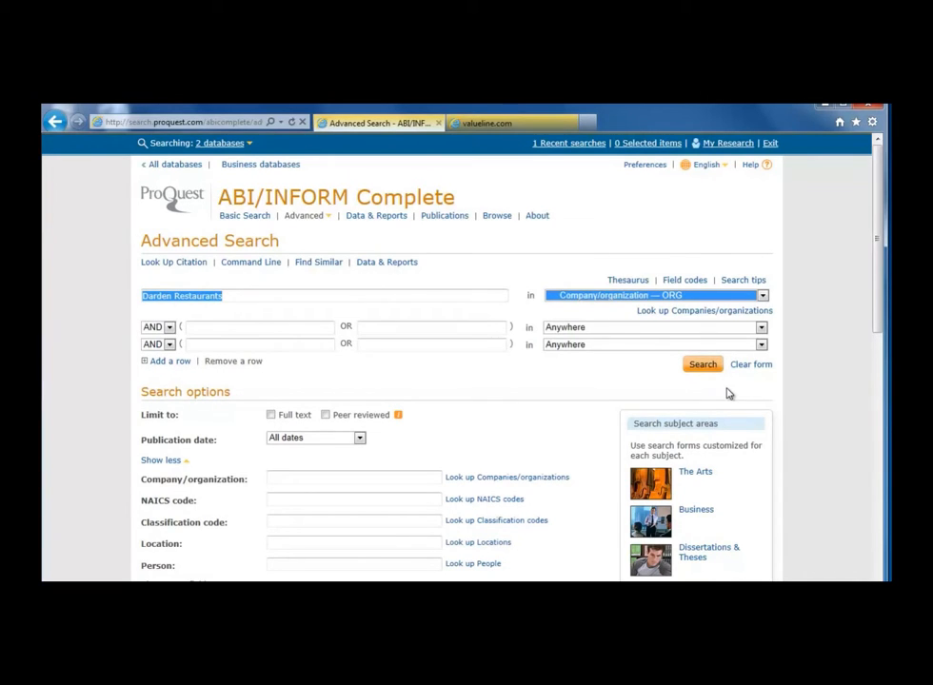
left_click(703, 363)
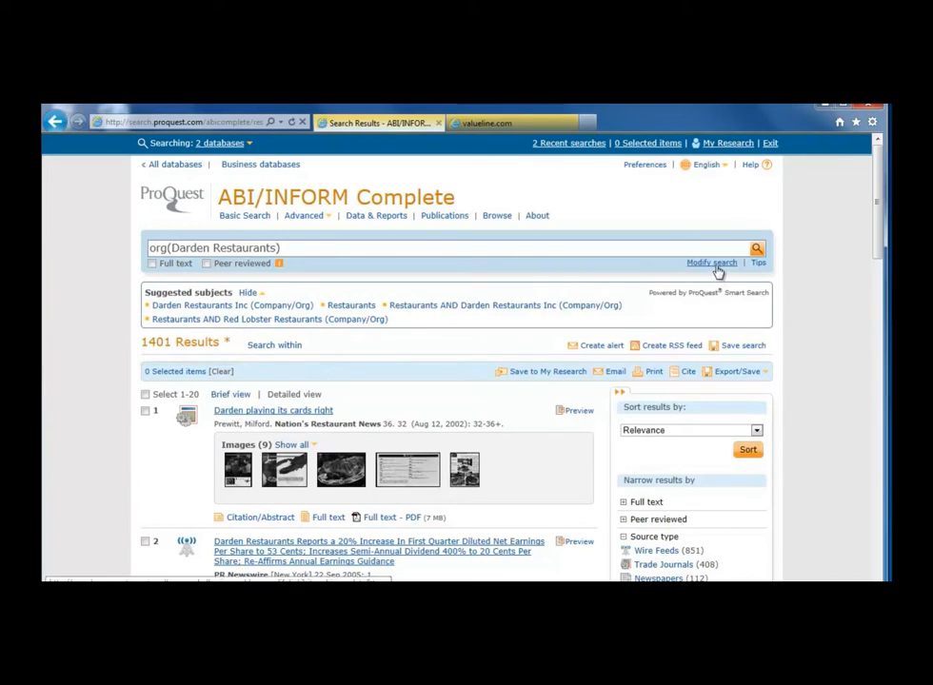
left_click(712, 263)
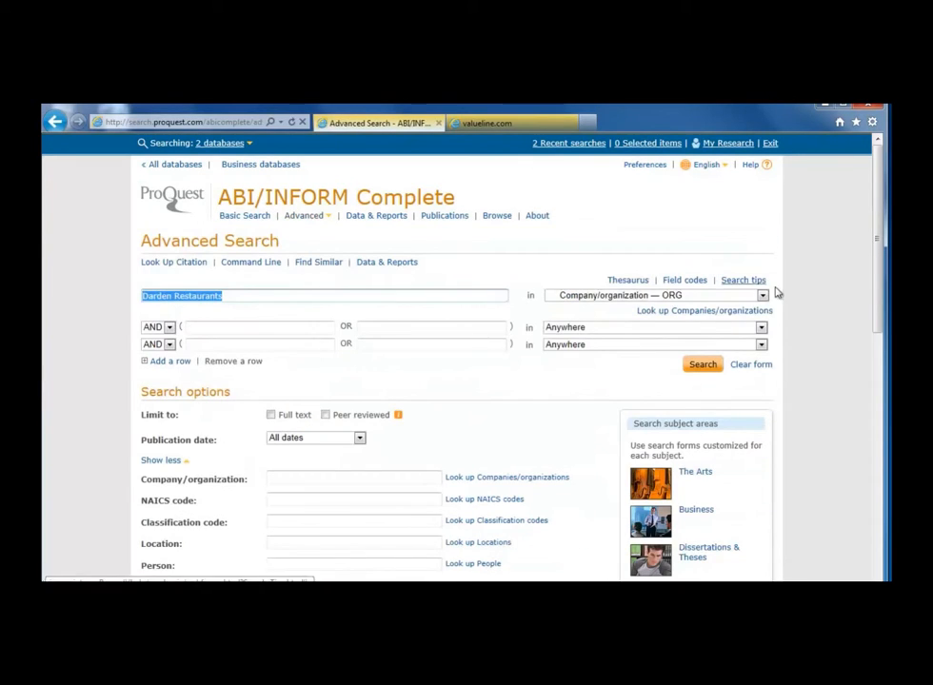